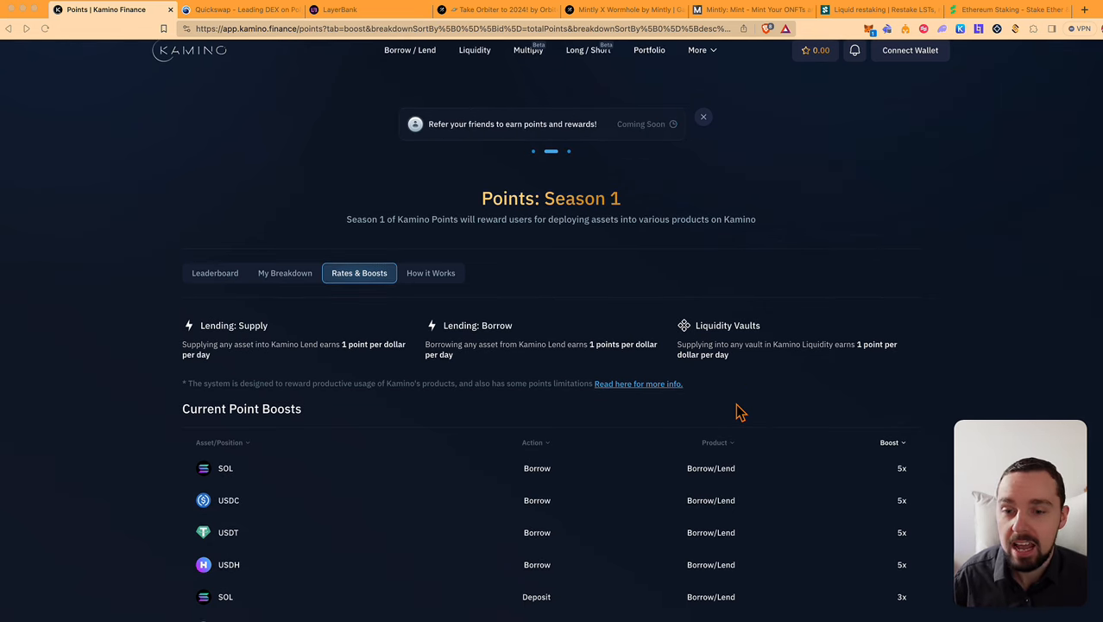
Leave Kamino and view QuickSwap's WETH/STONE farm on Manta Pacific at 64.15% total APR
{"action": "scroll", "scroll_direction": "down", "scroll_amount": 3}
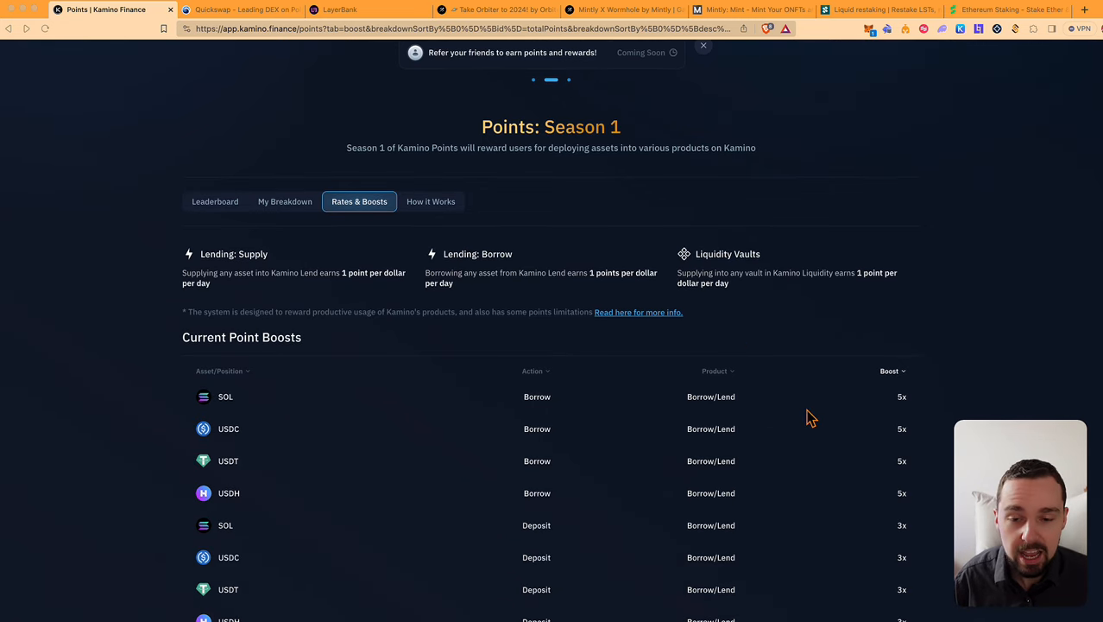
{"action": "left_click", "coordinate": [704, 45]}
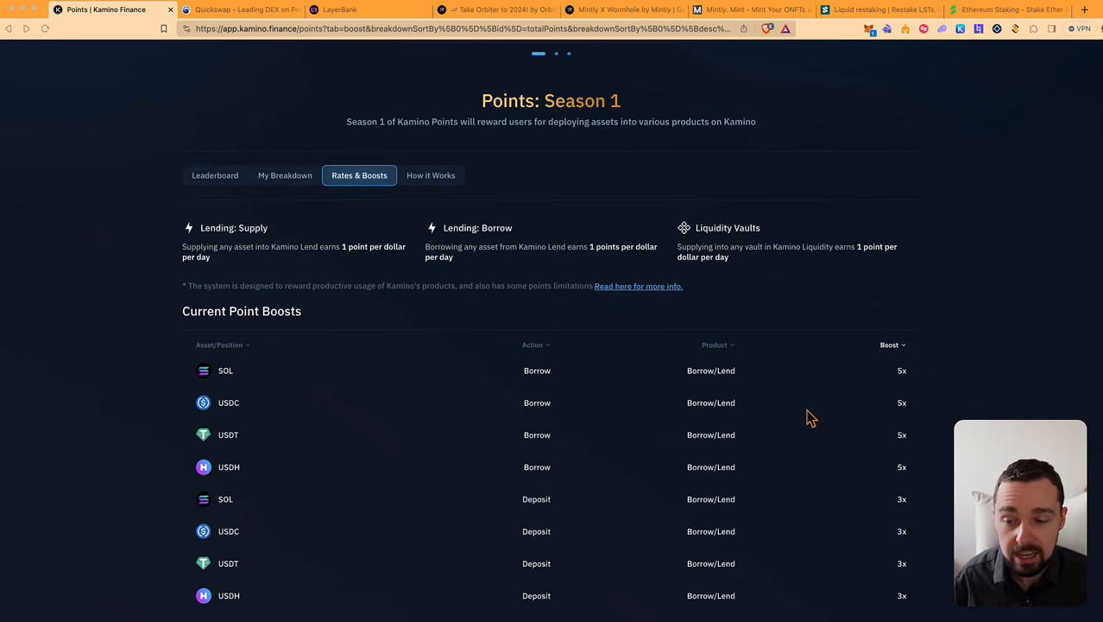
{"action": "mouse_move", "coordinate": [315, 460]}
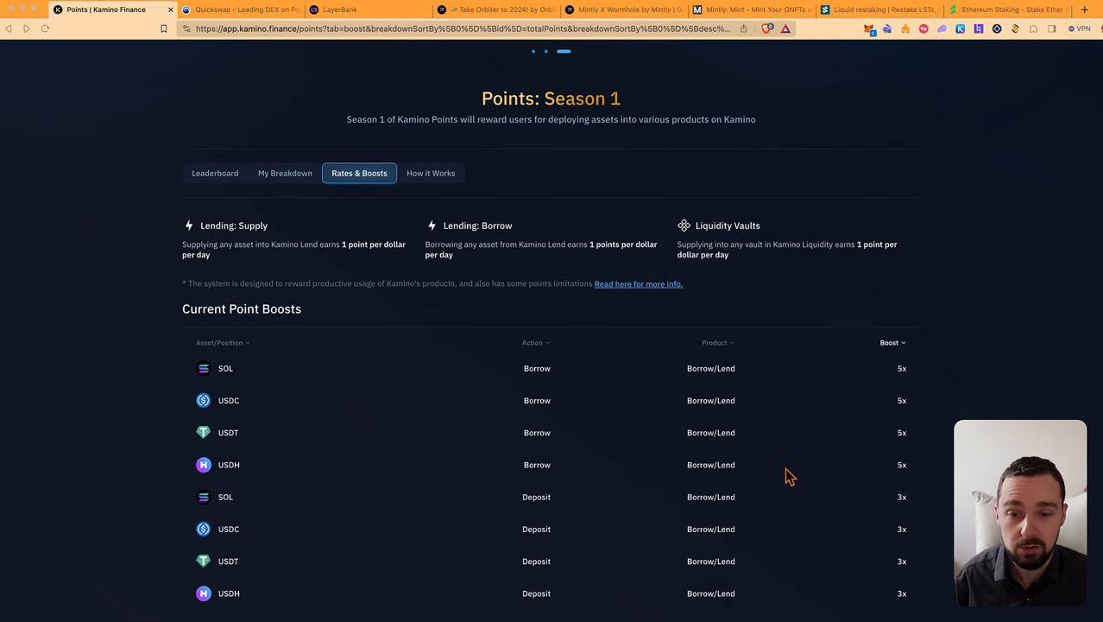
{"action": "left_click", "coordinate": [241, 10]}
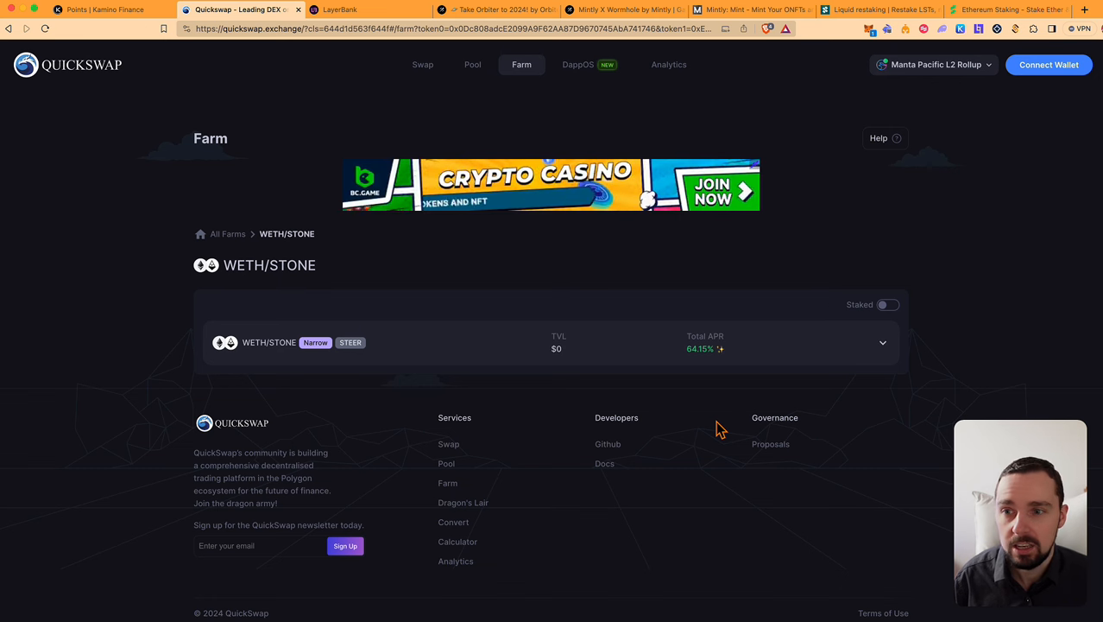
{"action": "mouse_move", "coordinate": [578, 400]}
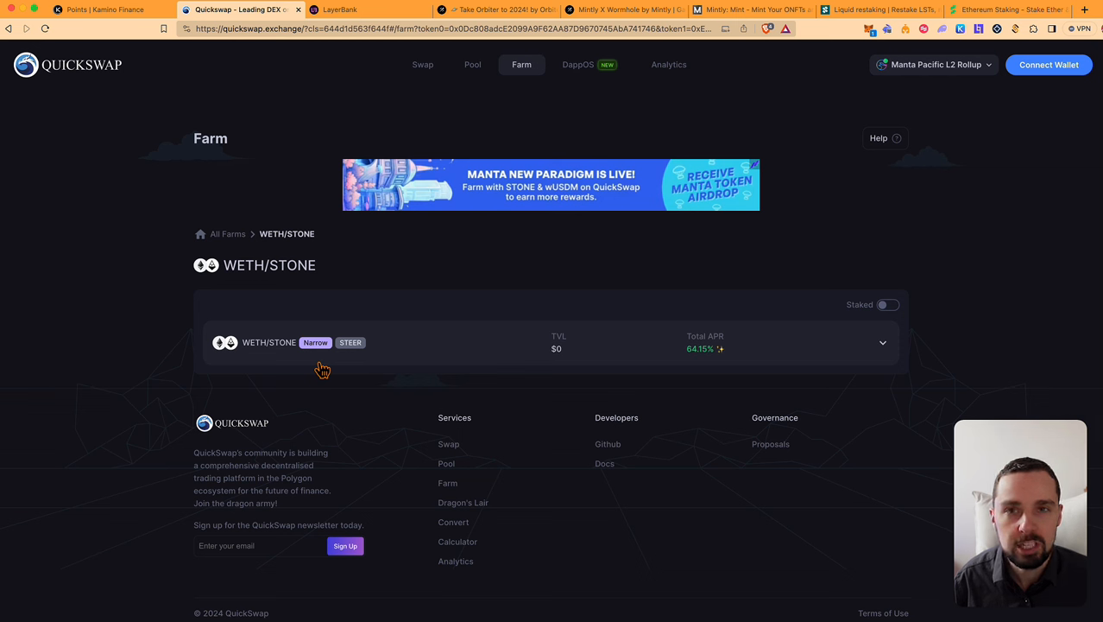
{"action": "mouse_move", "coordinate": [690, 364]}
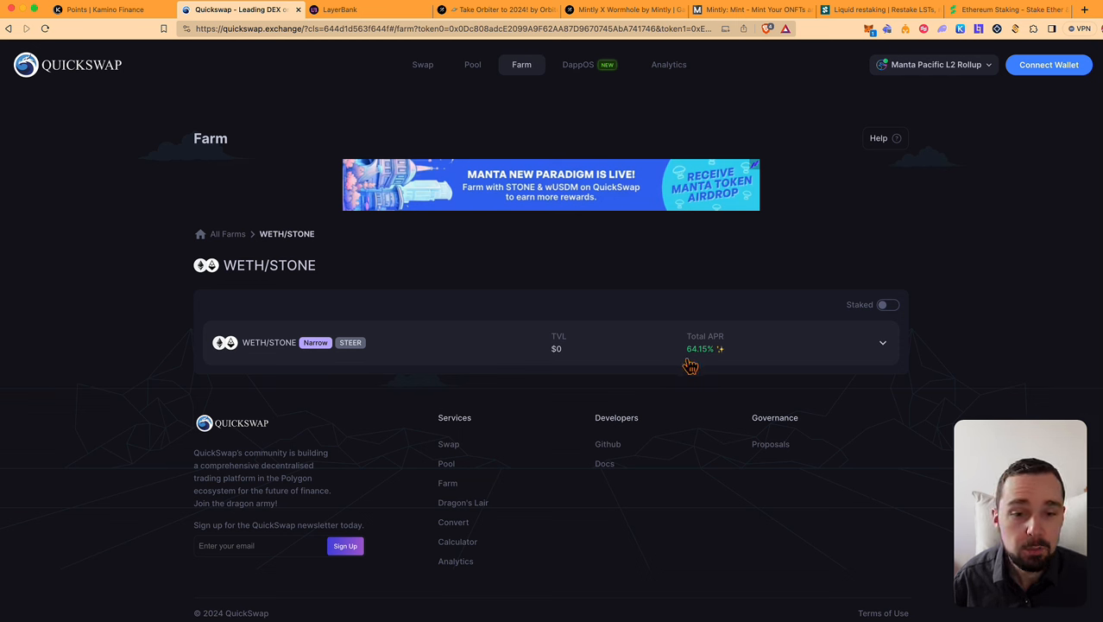
{"action": "mouse_move", "coordinate": [699, 369]}
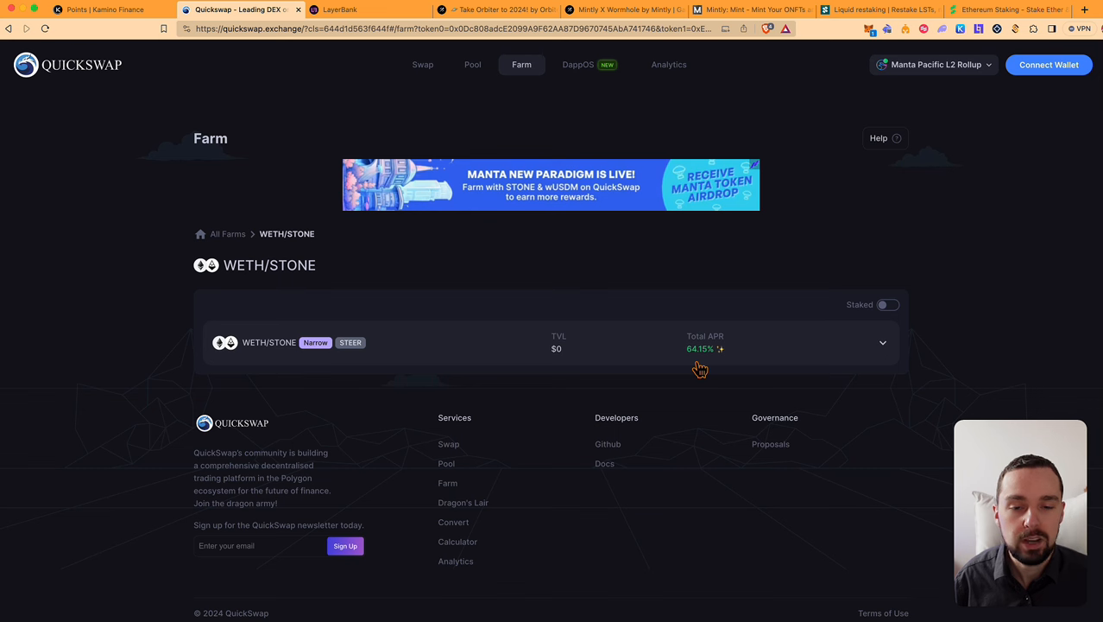
{"action": "left_click", "coordinate": [340, 9]}
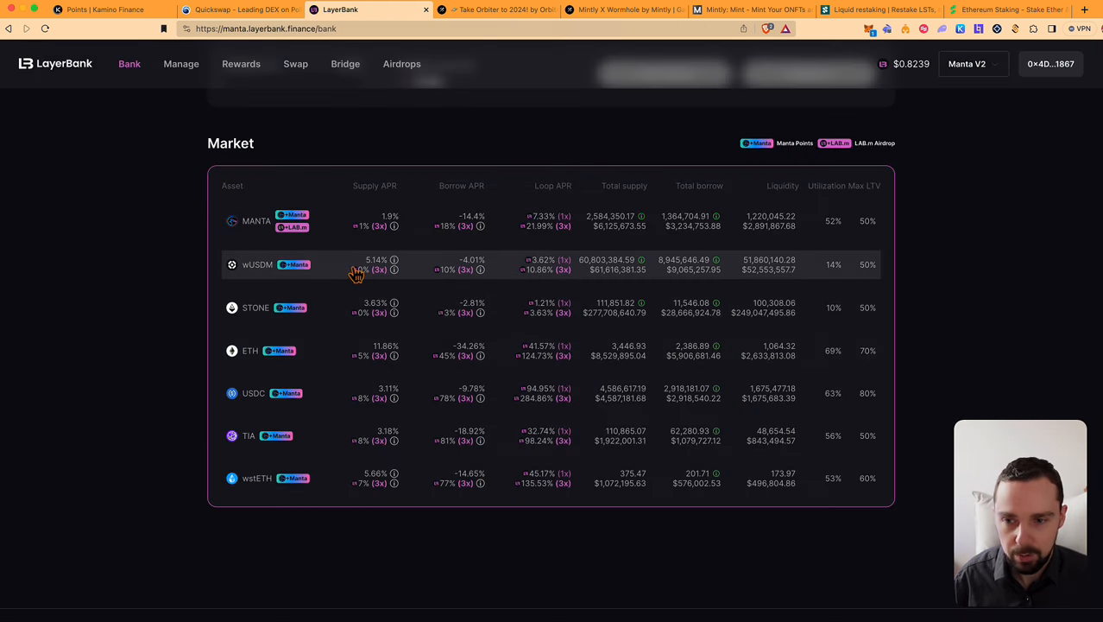
{"action": "mouse_move", "coordinate": [343, 311]}
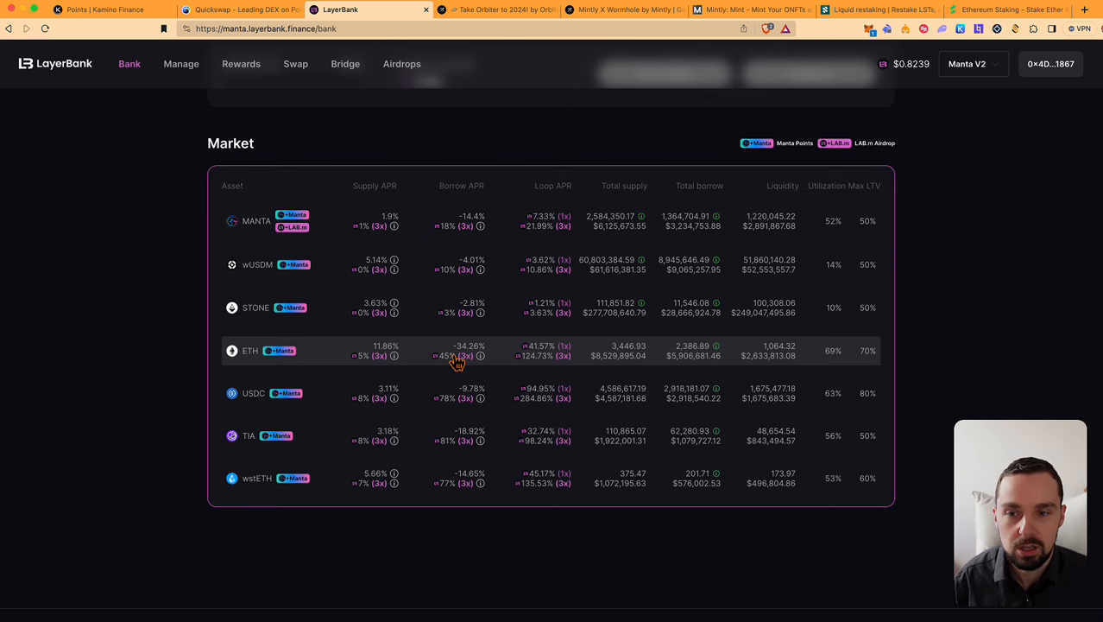
Review LayerBank's Manta market table of supply, borrow and loop APRs per asset
{"action": "left_click", "coordinate": [496, 9]}
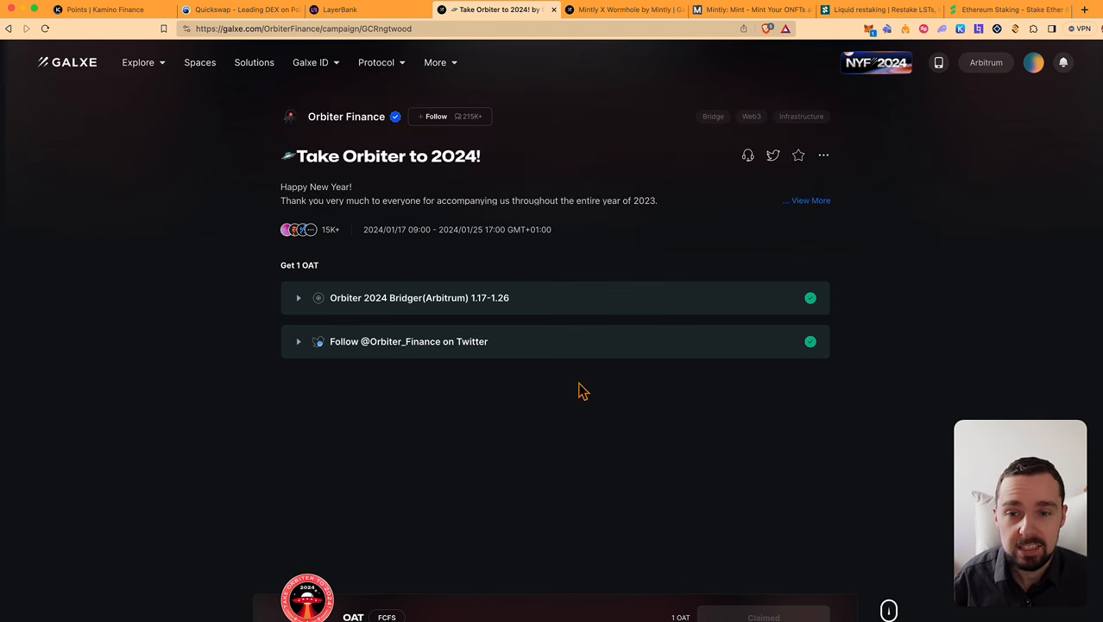
Expand the Orbiter 2024 bridging task details and collapse the Twitter follow task
{"action": "left_click", "coordinate": [418, 297]}
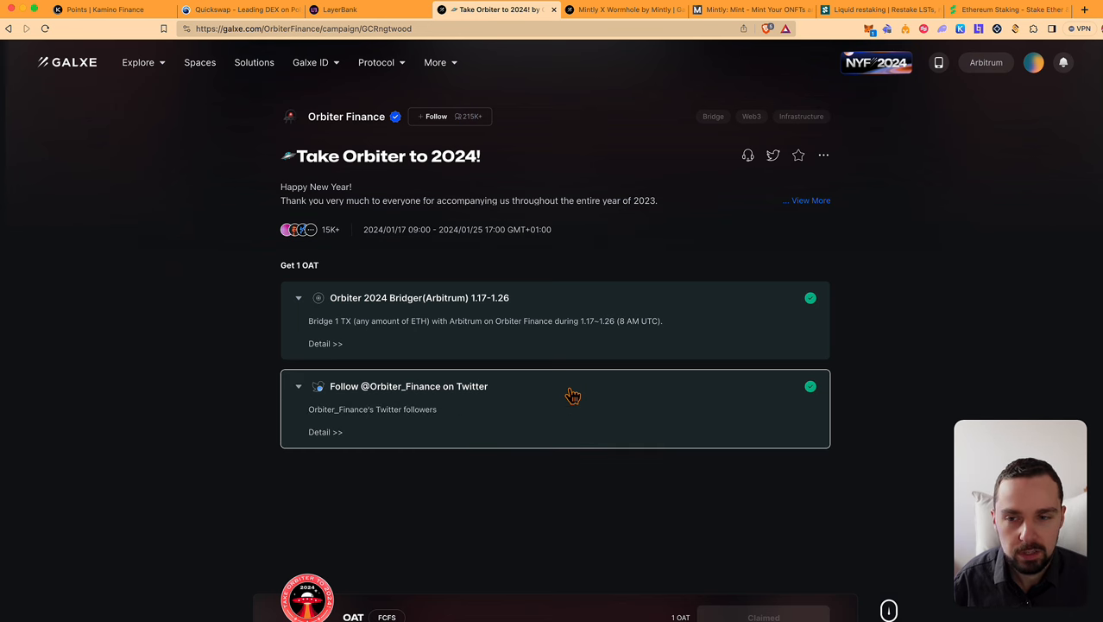
{"action": "left_click", "coordinate": [298, 386]}
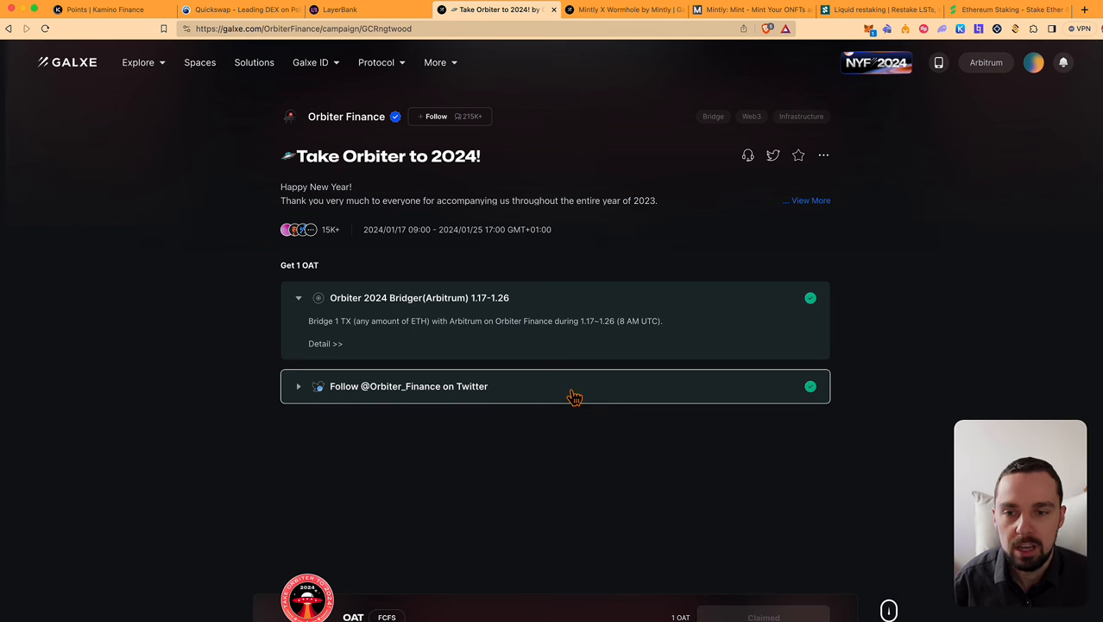
Open the Mintly X Wormhole campaign and scroll to the Mint & Bridge Wormhole NFT task
{"action": "left_click", "coordinate": [623, 10]}
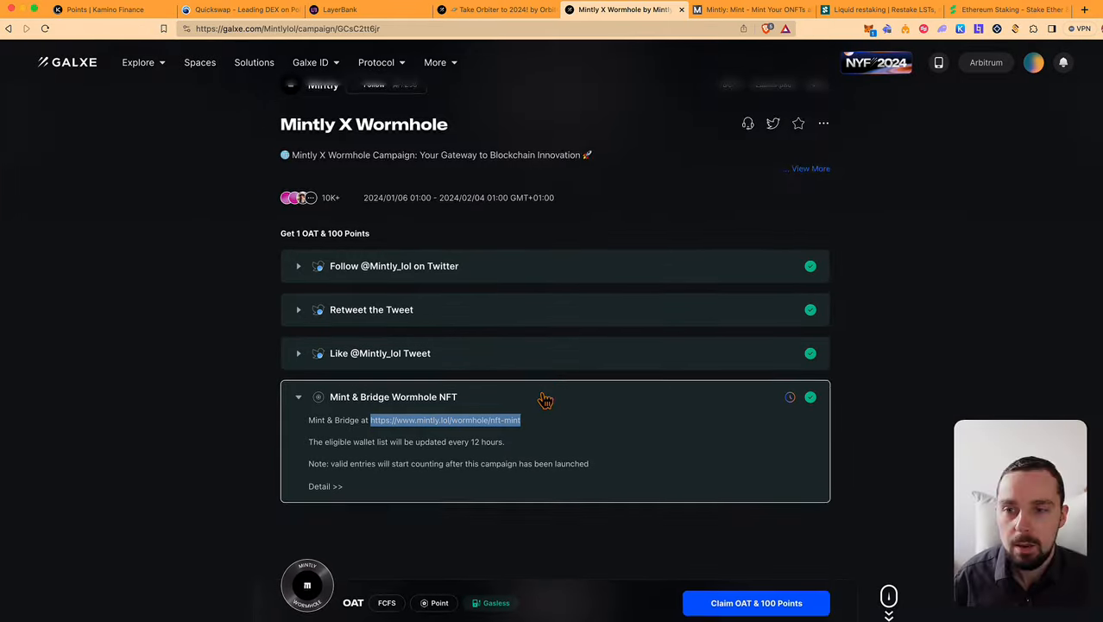
{"action": "scroll", "scroll_direction": "down", "scroll_amount": 3}
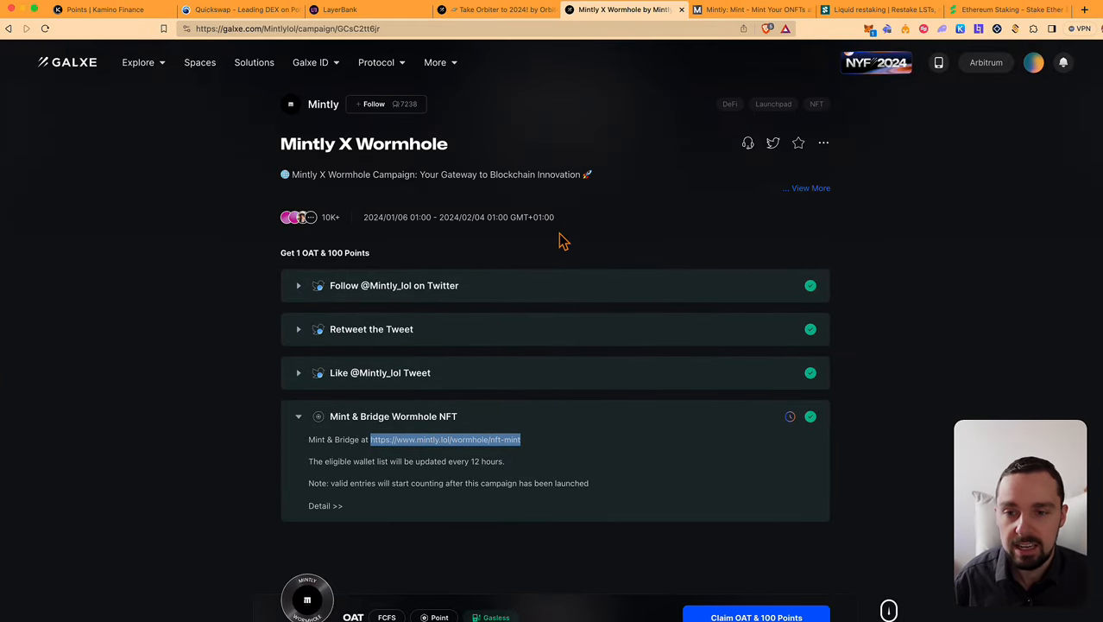
{"action": "mouse_move", "coordinate": [561, 310]}
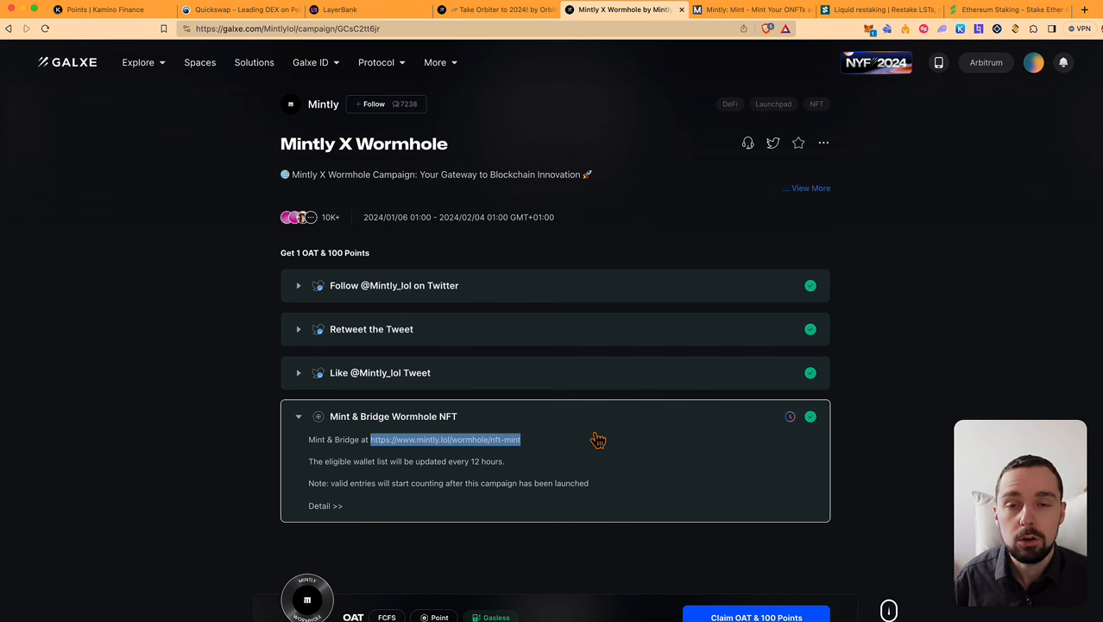
Show Mintly's Step 1 wNFT mint page and its list of mint networks
{"action": "left_click", "coordinate": [749, 10]}
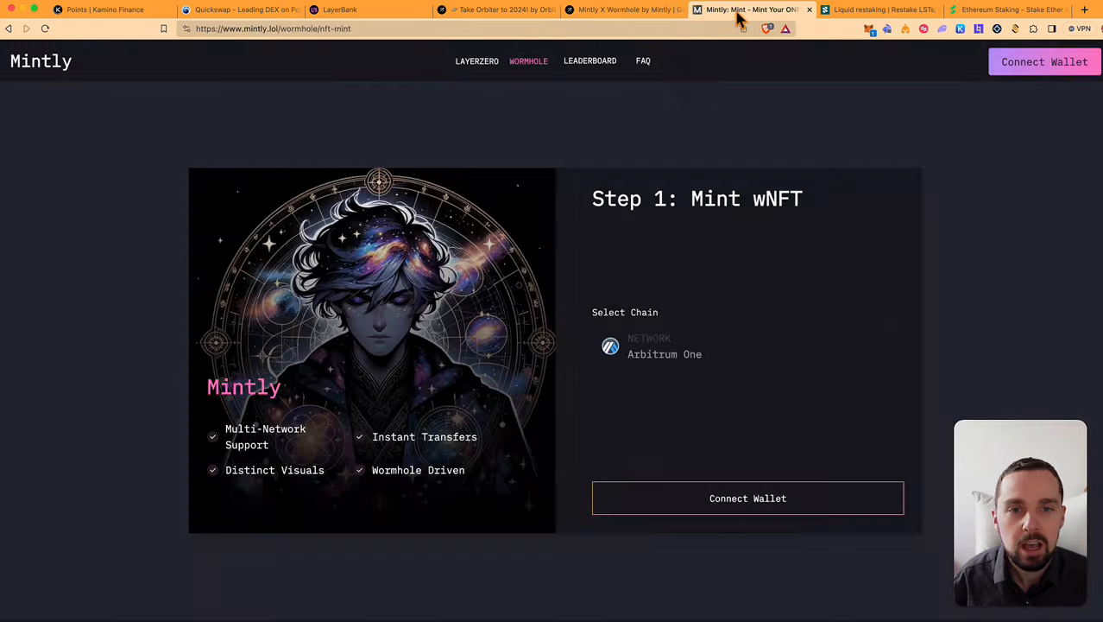
{"action": "left_click", "coordinate": [664, 347]}
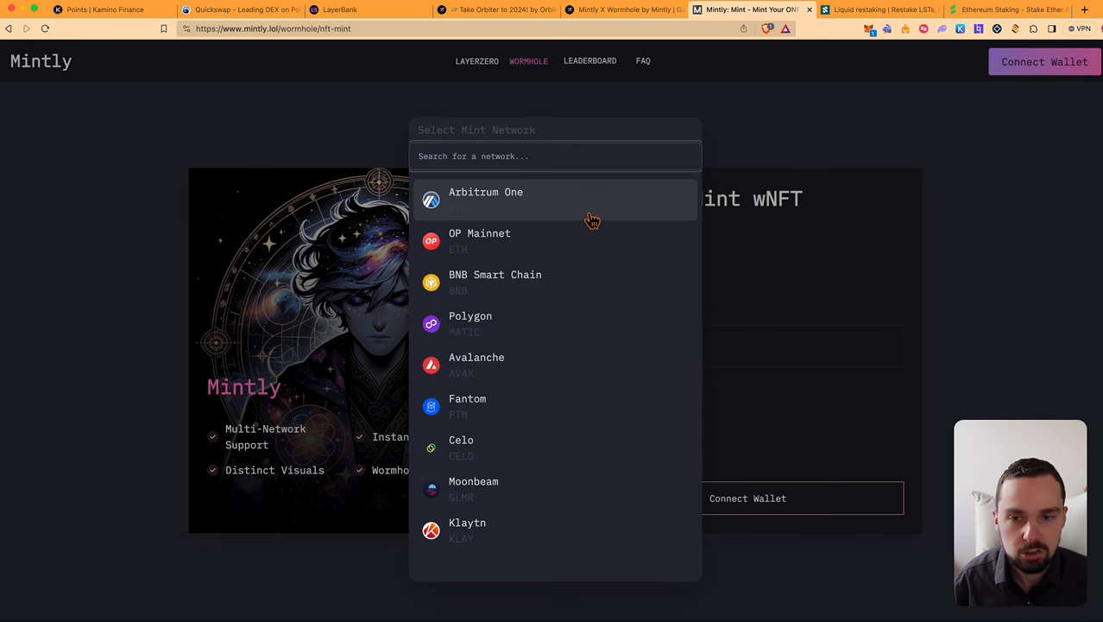
{"action": "mouse_move", "coordinate": [604, 357]}
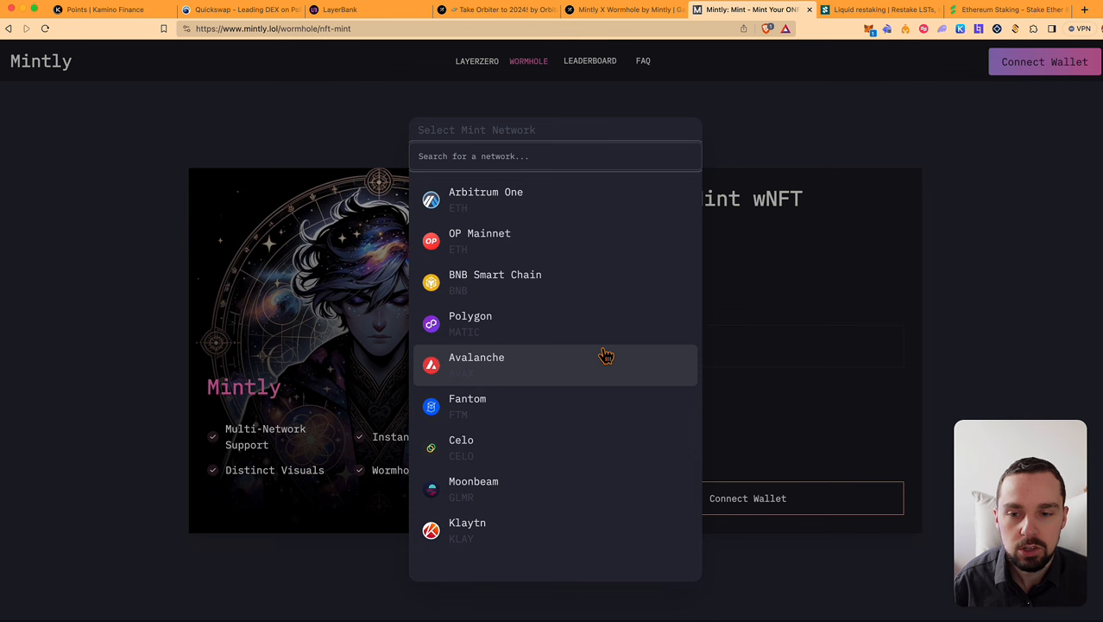
{"action": "mouse_move", "coordinate": [585, 318]}
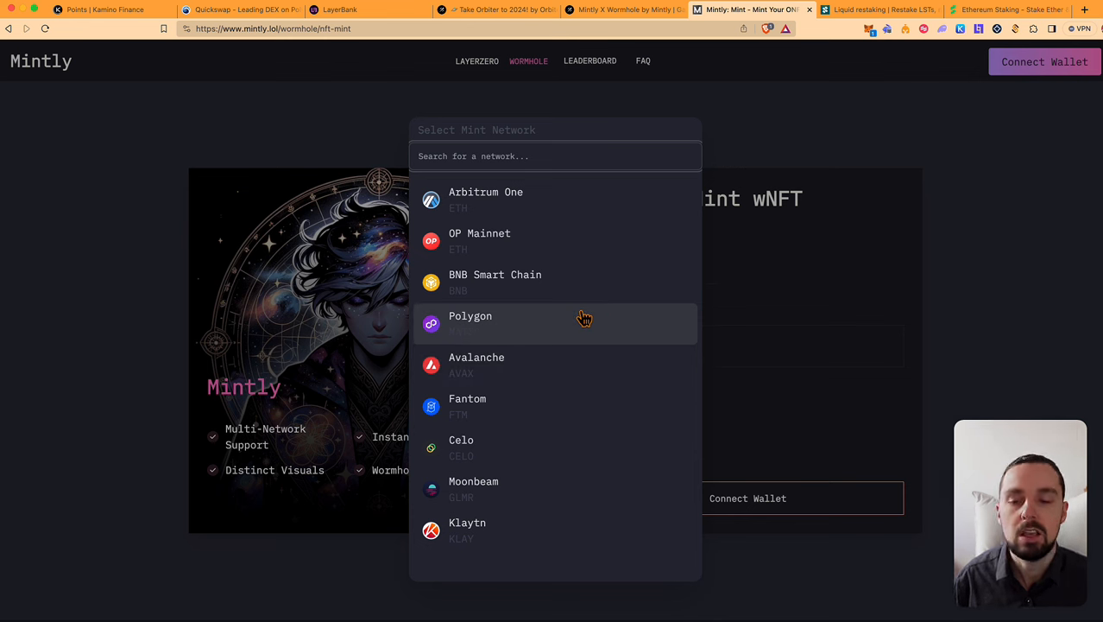
{"action": "left_click", "coordinate": [624, 9]}
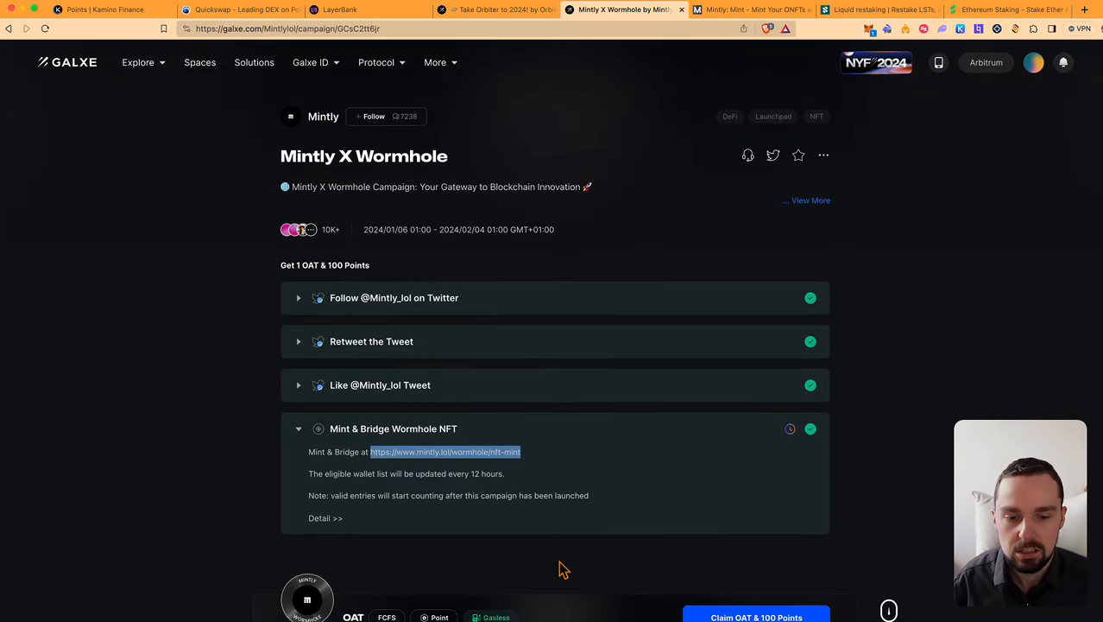
Claim the Mintly X Wormhole campaign's OAT & 100 Points reward
{"action": "scroll", "scroll_direction": "down", "scroll_amount": 3}
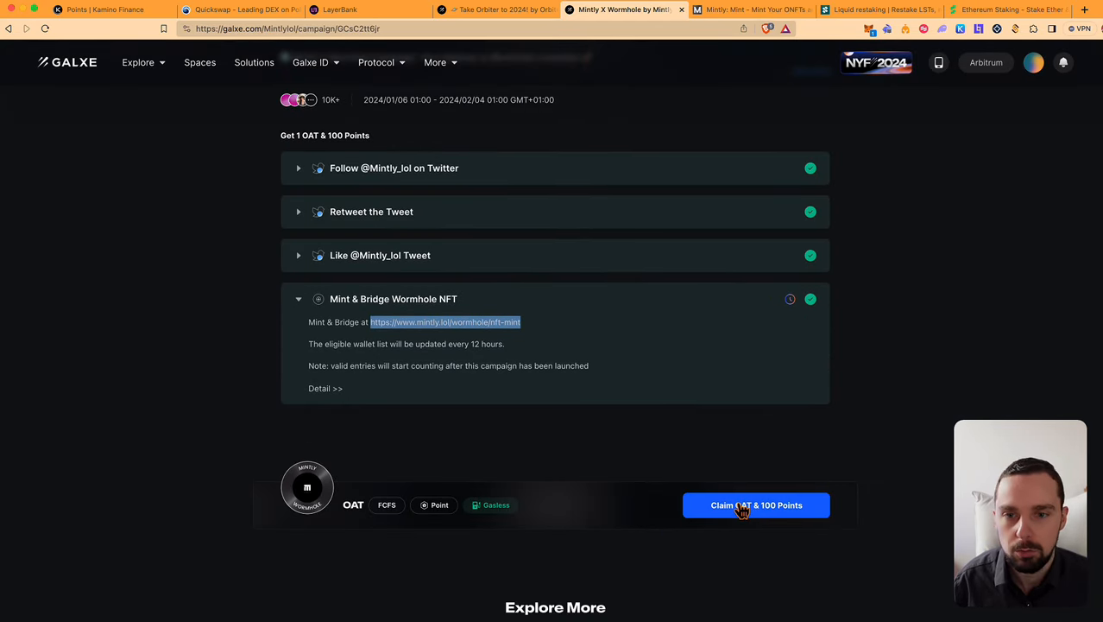
{"action": "left_click", "coordinate": [879, 9]}
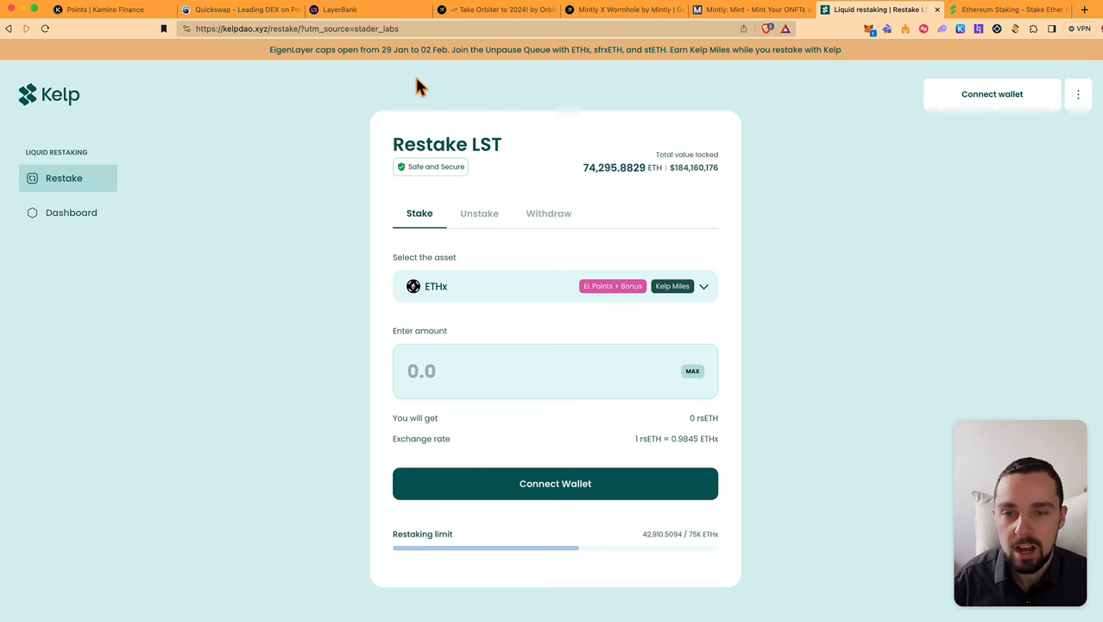
{"action": "mouse_move", "coordinate": [809, 320]}
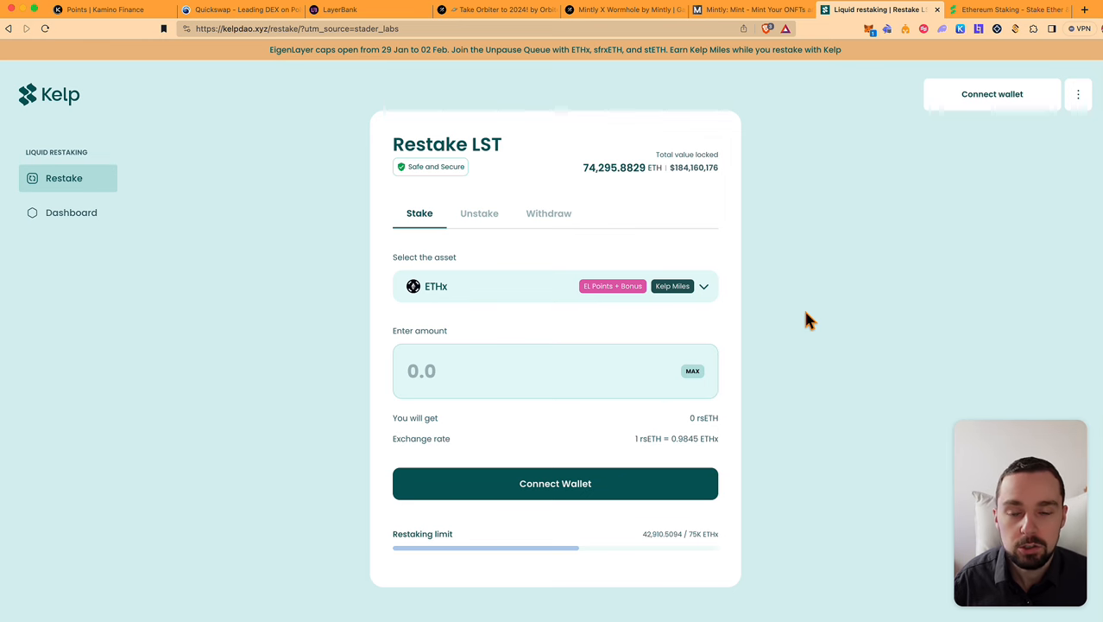
{"action": "mouse_move", "coordinate": [892, 78]}
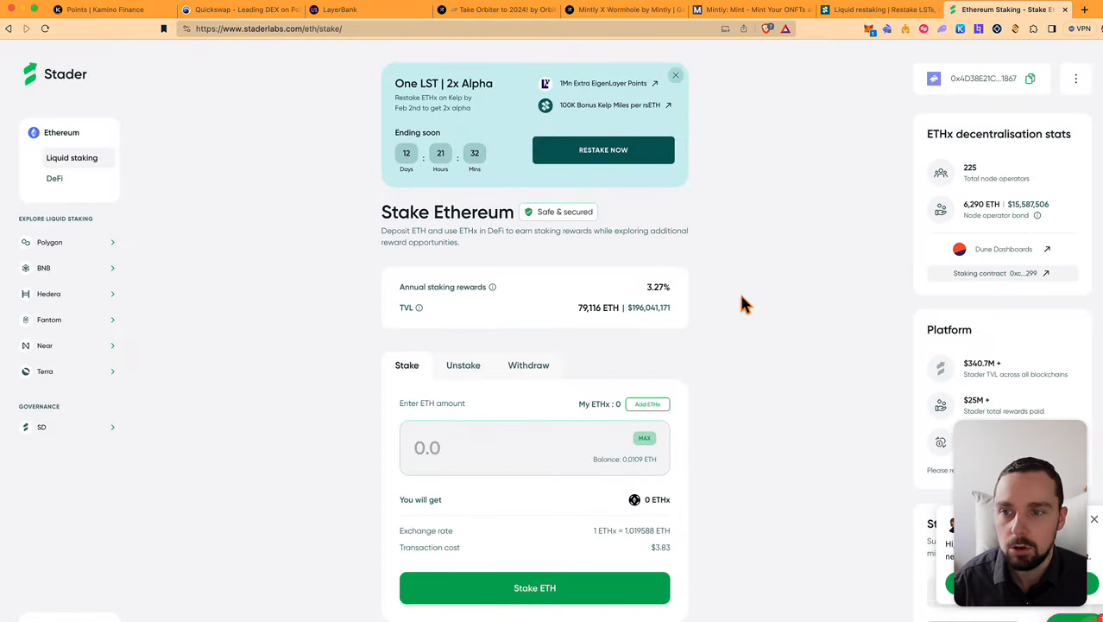
View Stader's 3.27% ETH staking rewards and the One LST | 2x Alpha Kelp promotion
{"action": "left_click", "coordinate": [535, 447]}
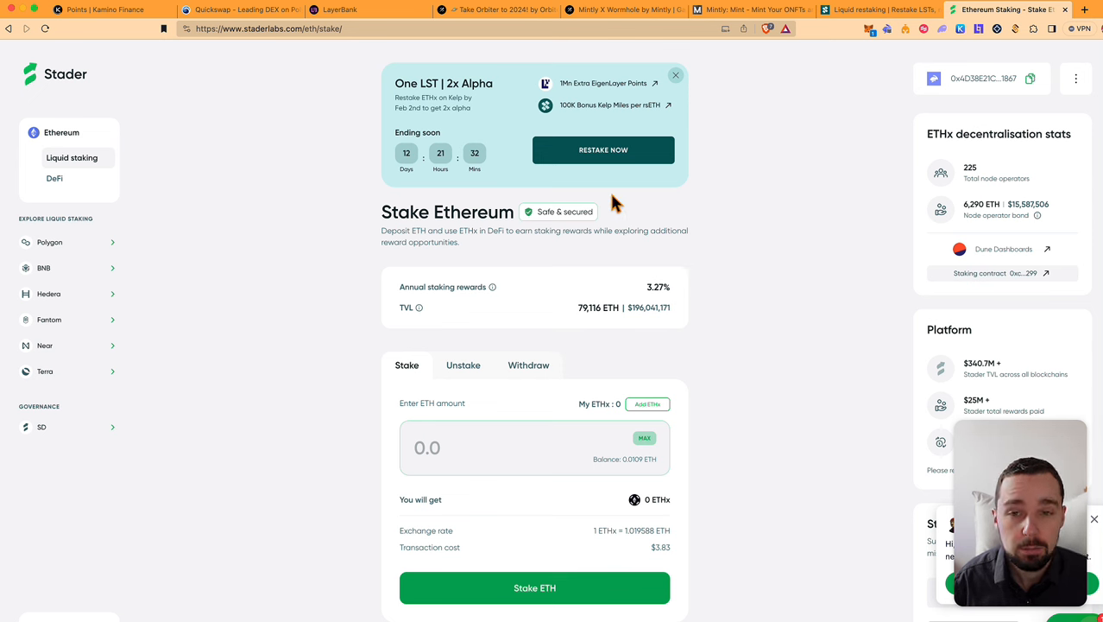
{"action": "mouse_move", "coordinate": [732, 170]}
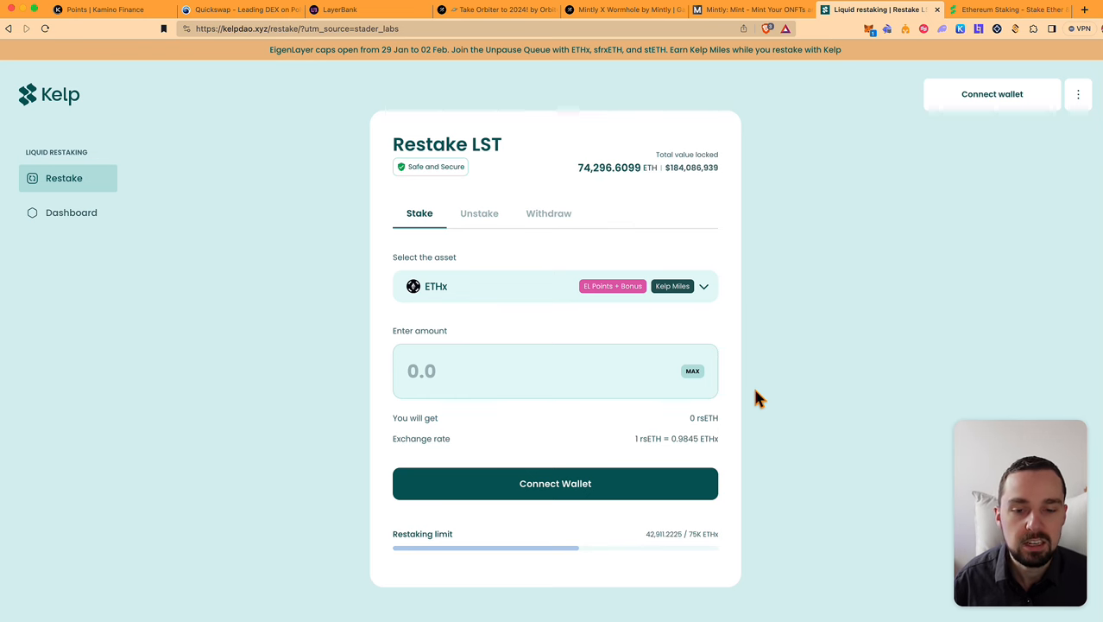
{"action": "mouse_move", "coordinate": [760, 491]}
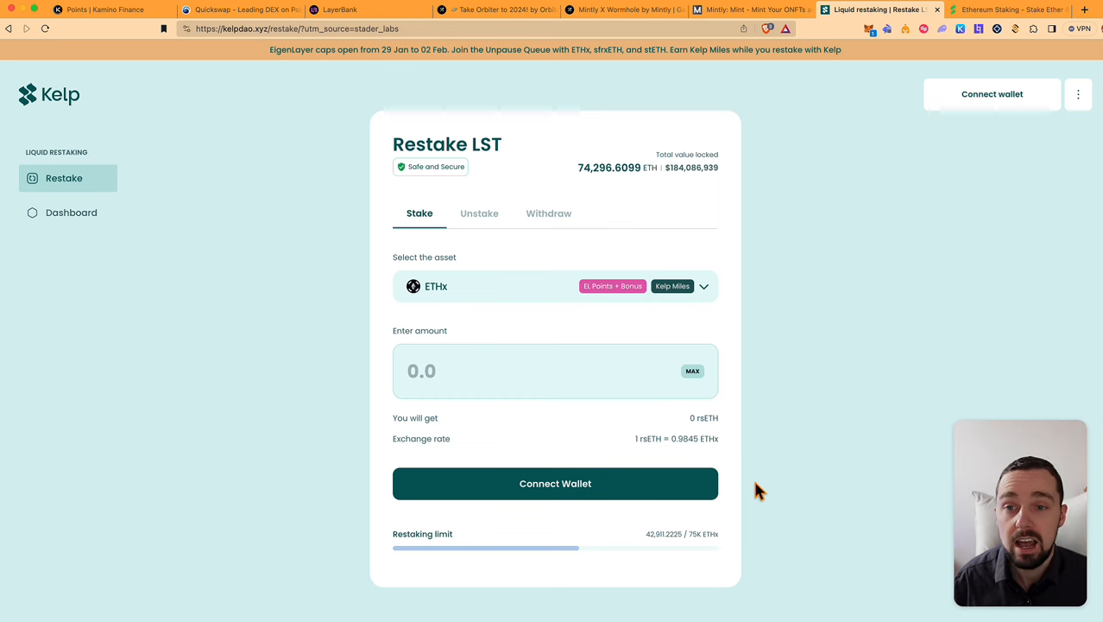
{"action": "mouse_move", "coordinate": [763, 205]}
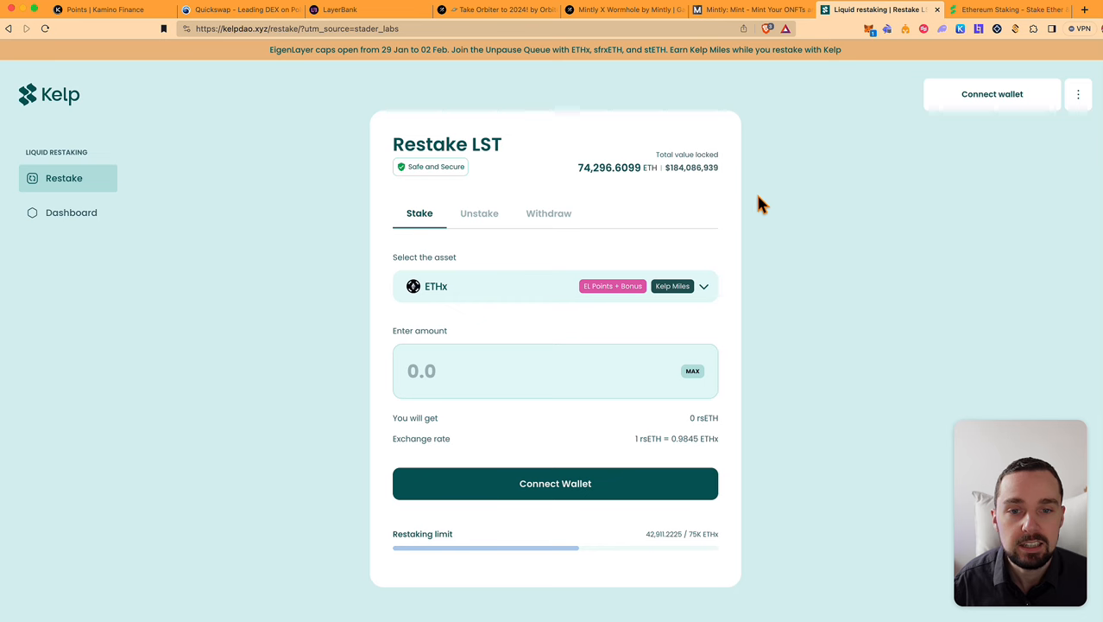